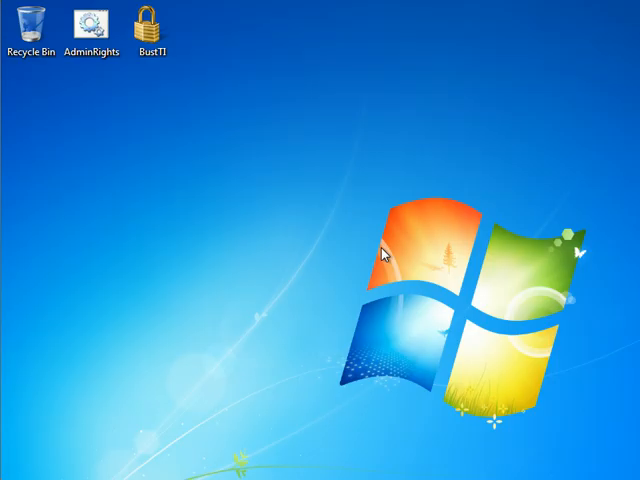
pyautogui.moveTo(180, 148)
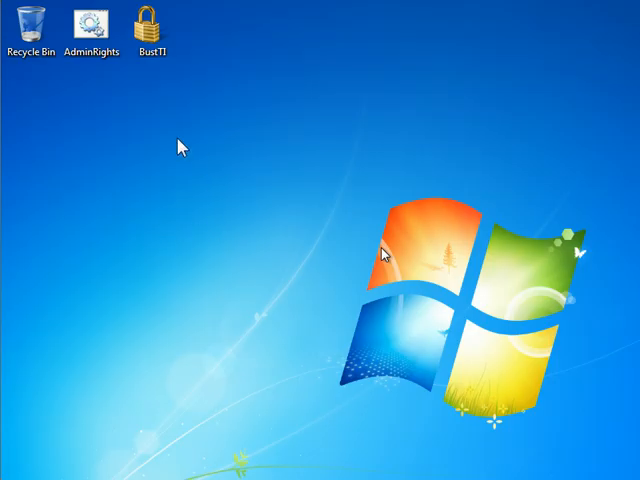
pyautogui.moveTo(168, 140)
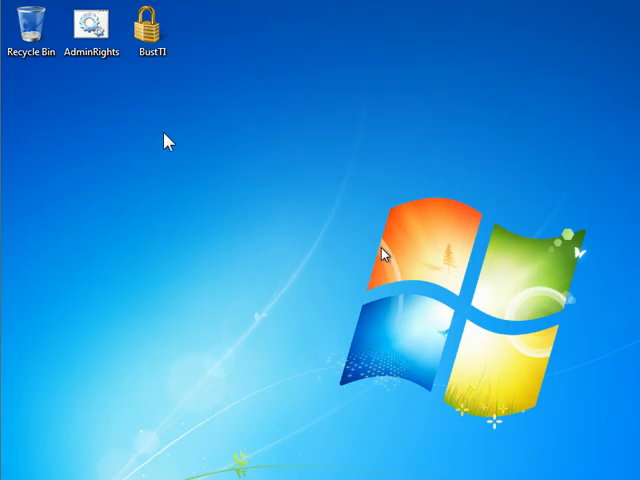
pyautogui.moveTo(238, 230)
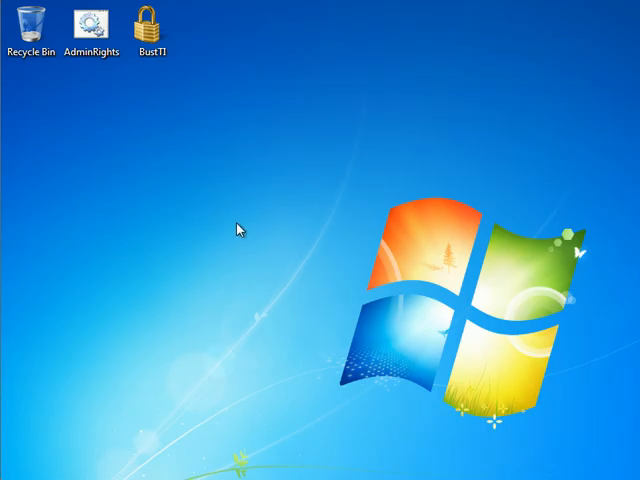
pyautogui.moveTo(136, 152)
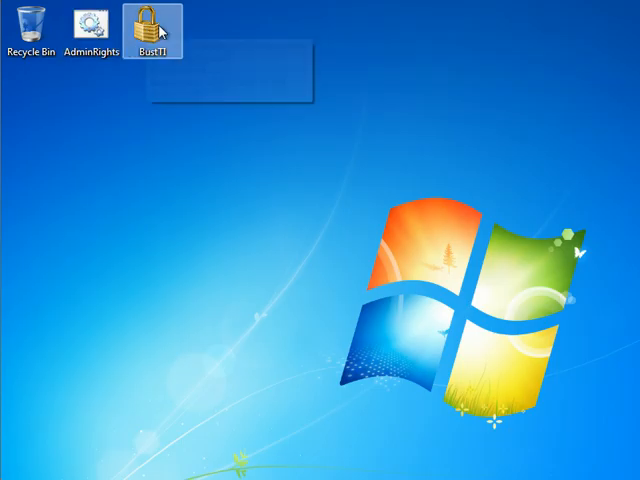
pyautogui.moveTo(152, 30)
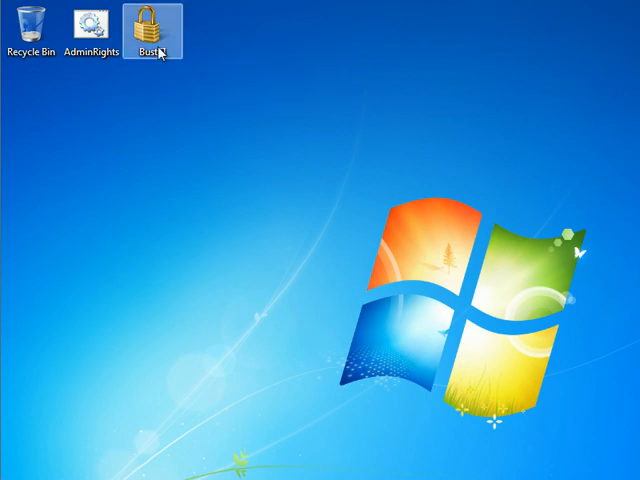
pyautogui.moveTo(84, 24)
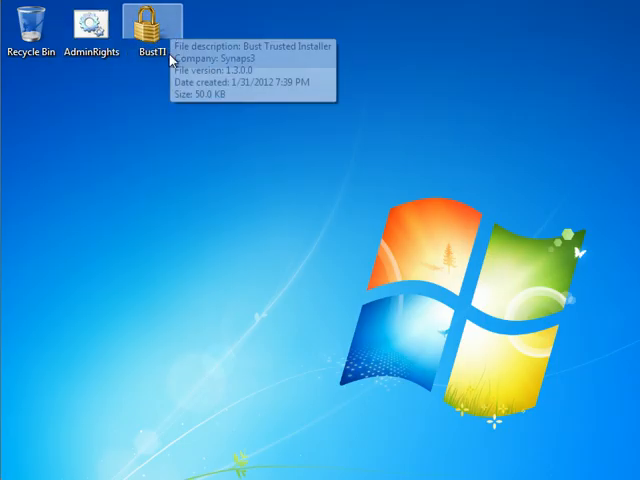
pyautogui.moveTo(188, 132)
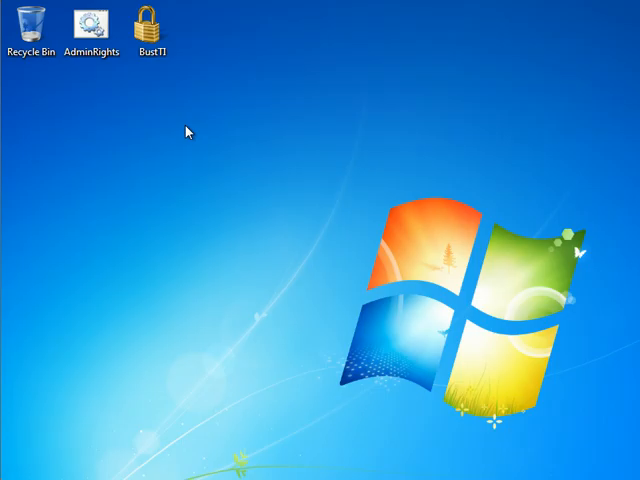
# - Run the AdminRights script as administrator from the desktop and continue through to the reboot
pyautogui.click(152, 24)
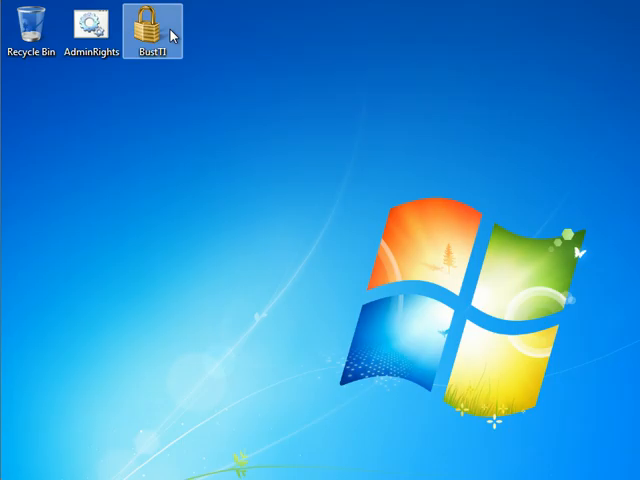
pyautogui.moveTo(152, 22)
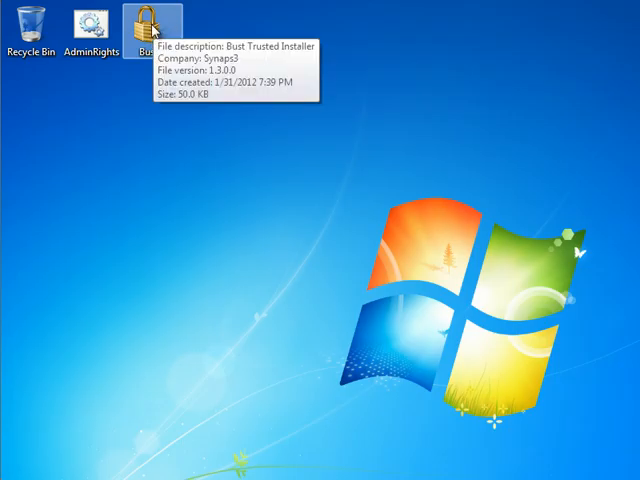
pyautogui.moveTo(84, 24)
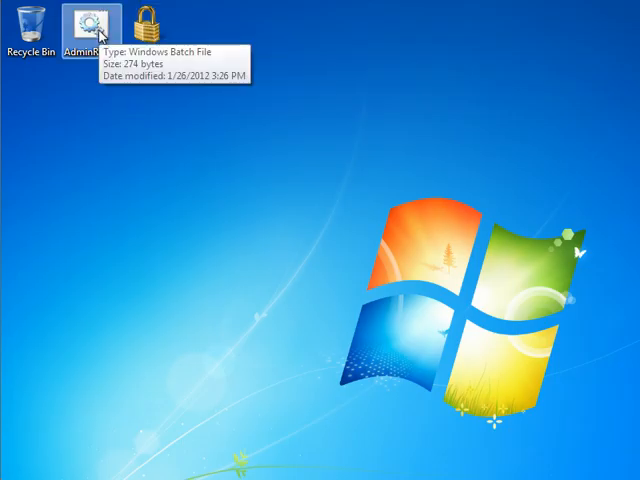
pyautogui.doubleClick(92, 28)
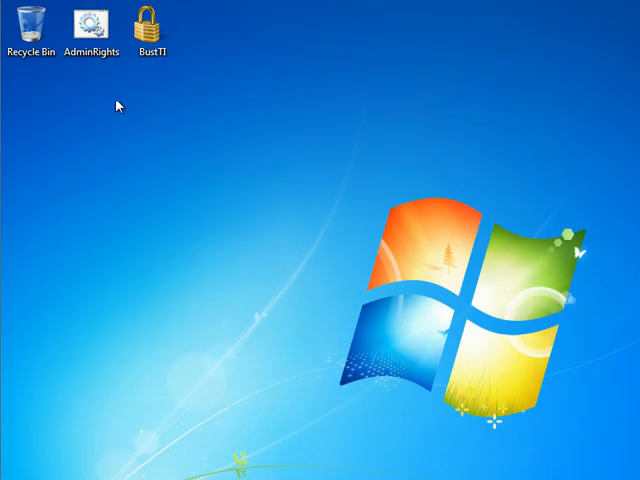
pyautogui.rightClick(90, 20)
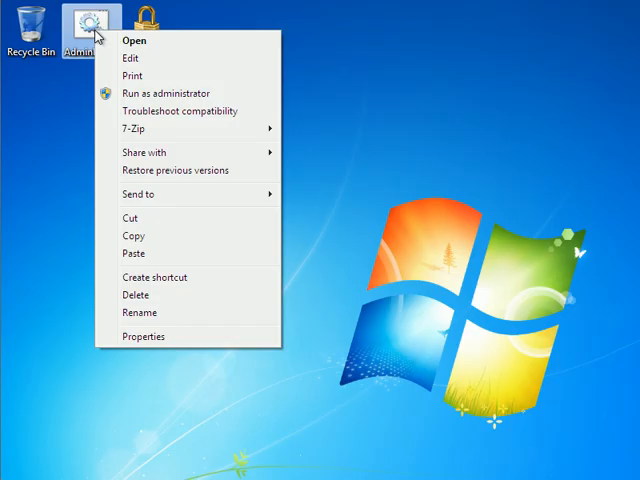
pyautogui.moveTo(144, 92)
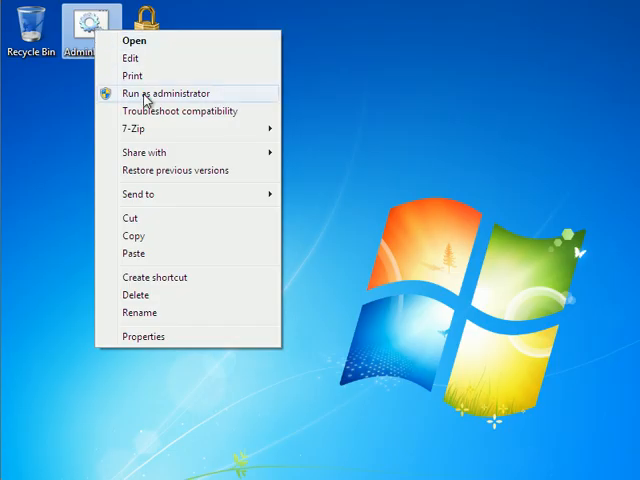
pyautogui.click(170, 92)
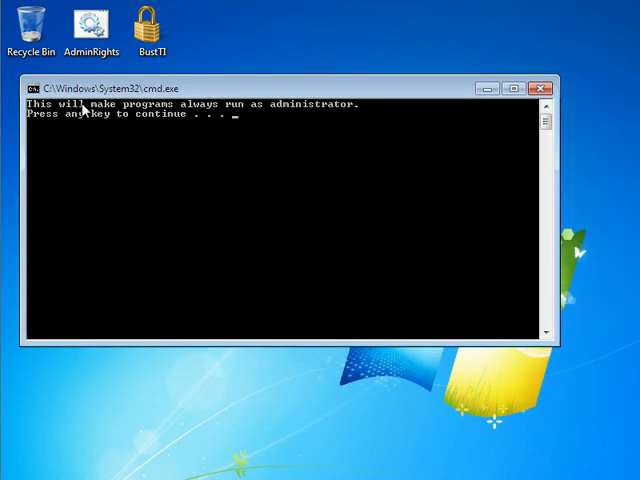
pyautogui.moveTo(352, 118)
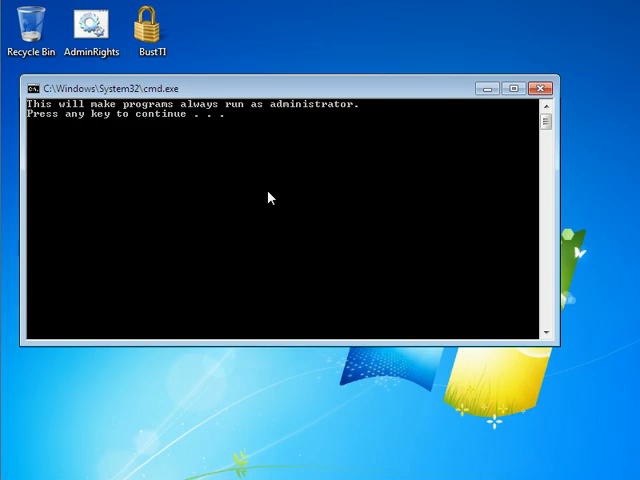
pyautogui.moveTo(50, 112)
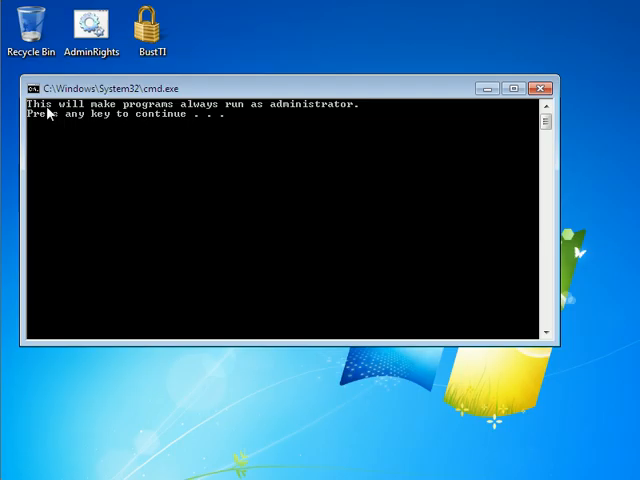
pyautogui.moveTo(232, 166)
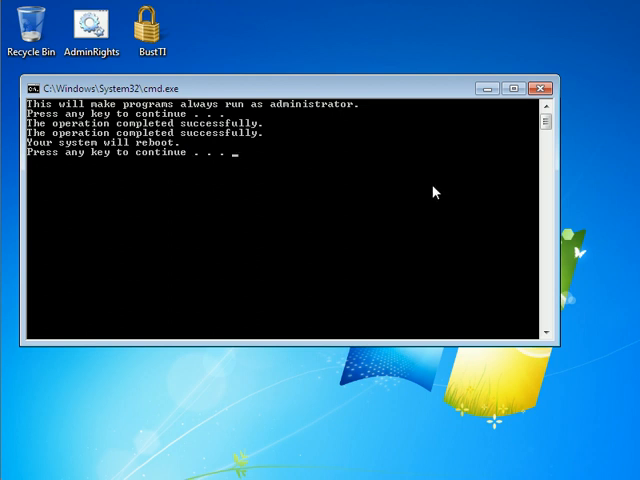
pyautogui.press('enter')
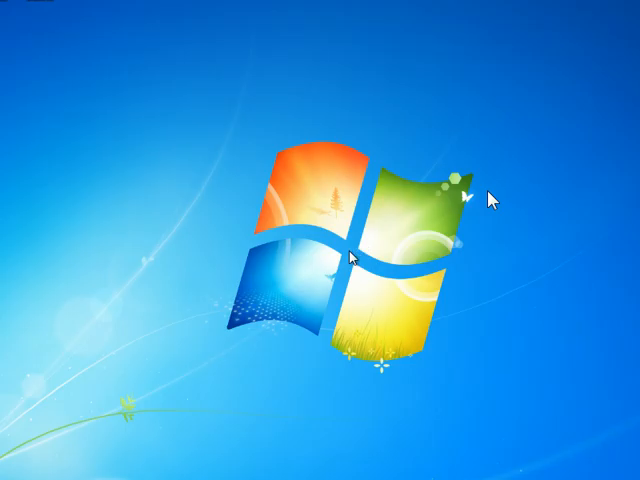
pyautogui.moveTo(352, 256)
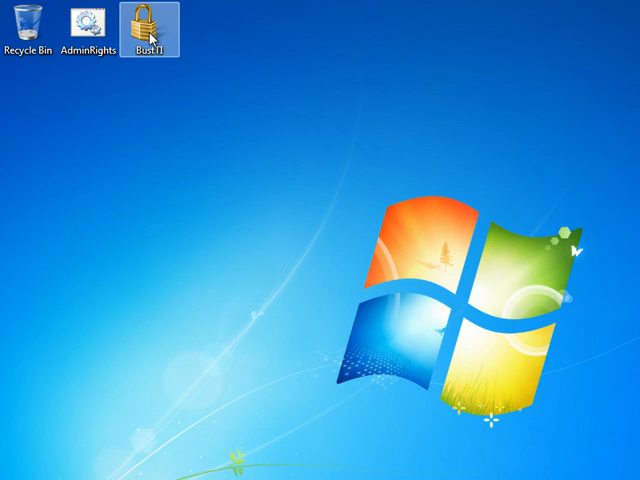
# - Launch the BustTI setup, let it install the MEGA Delete option and exit once complete
pyautogui.doubleClick(150, 20)
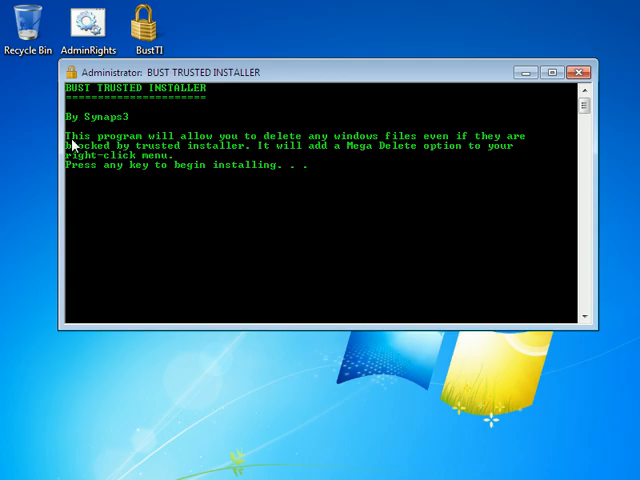
pyautogui.moveTo(284, 130)
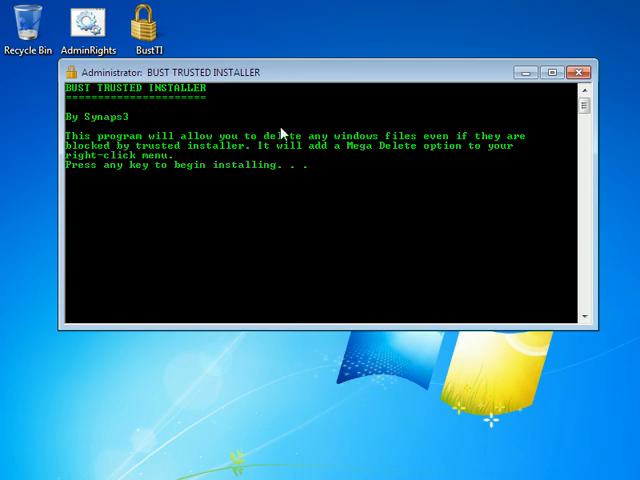
pyautogui.moveTo(348, 208)
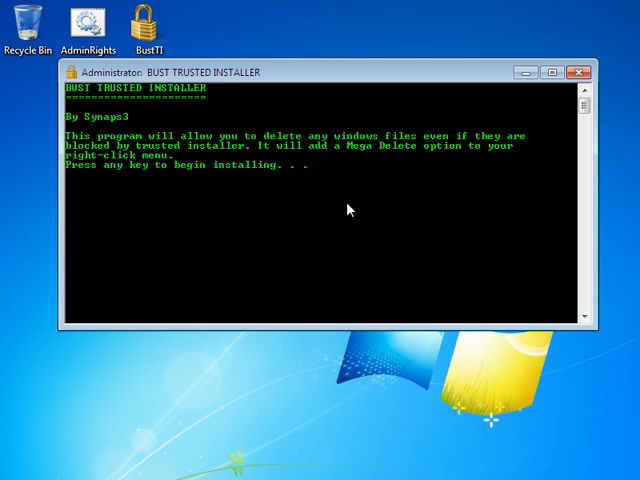
pyautogui.press('enter')
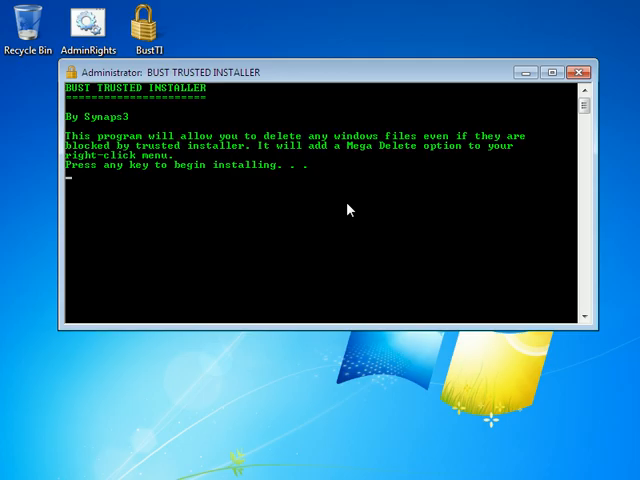
pyautogui.moveTo(348, 202)
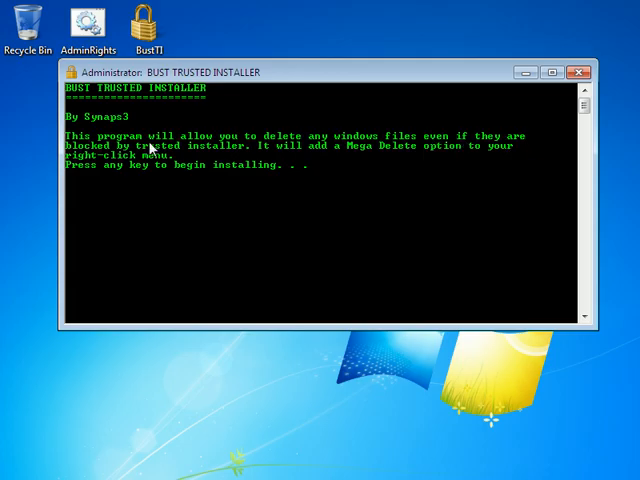
pyautogui.moveTo(240, 150)
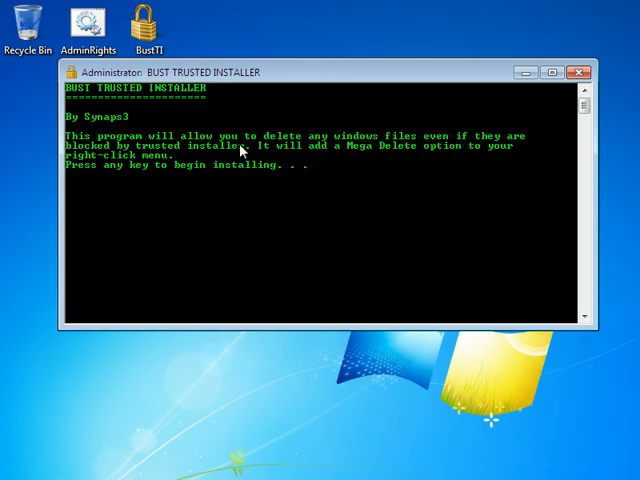
pyautogui.moveTo(284, 152)
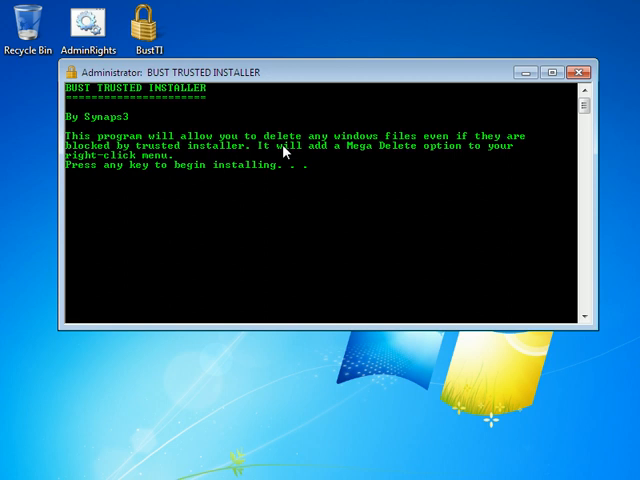
pyautogui.press('enter')
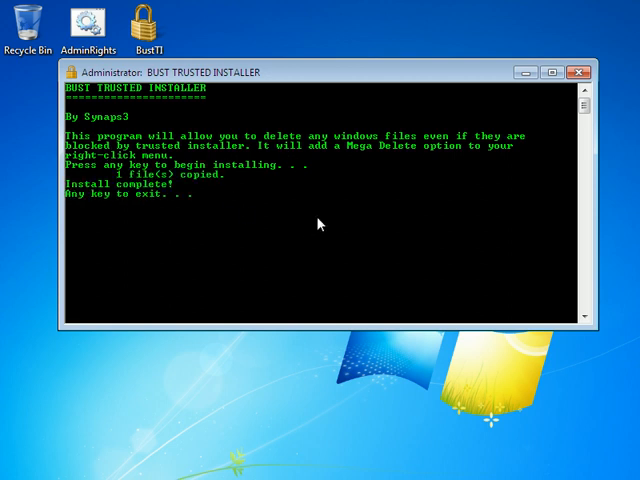
pyautogui.press('enter')
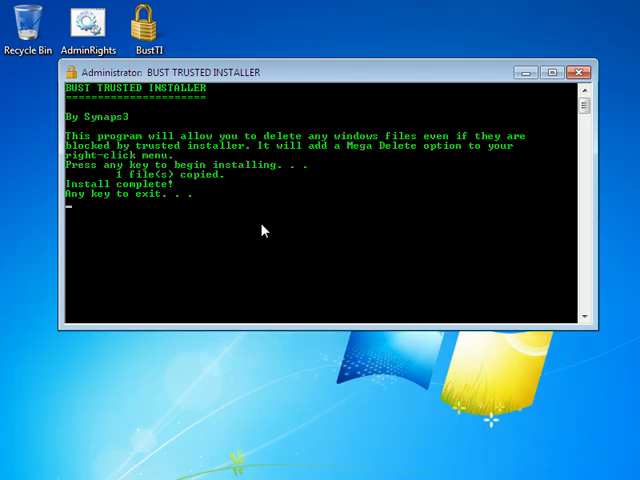
pyautogui.press('enter')
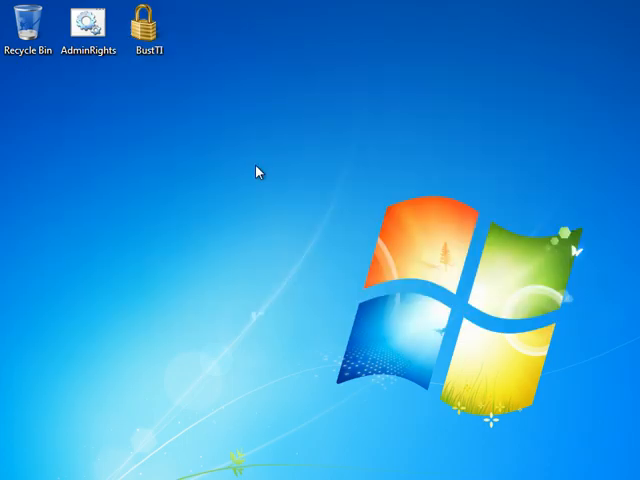
pyautogui.moveTo(210, 170)
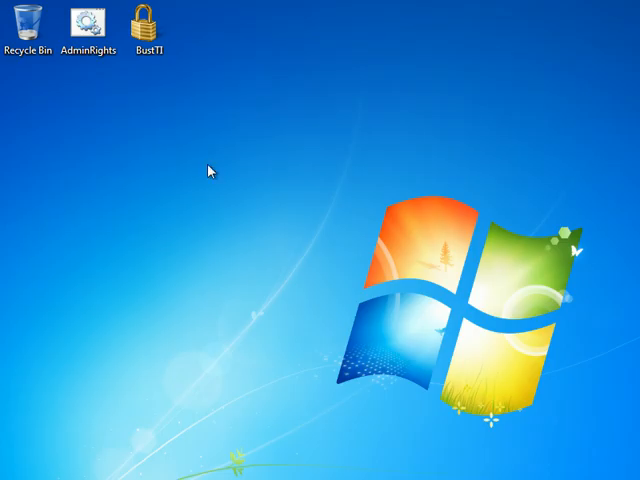
# - Remove the AdminRights and BustTI icons from the desktop and bring up a Windows Explorer window
pyautogui.click(92, 22)
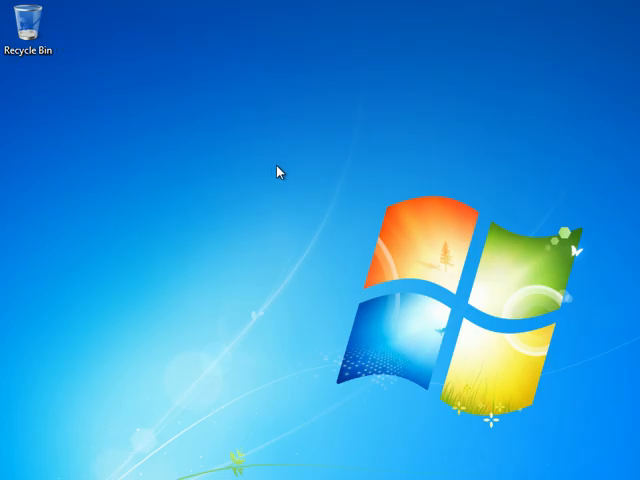
pyautogui.moveTo(16, 470)
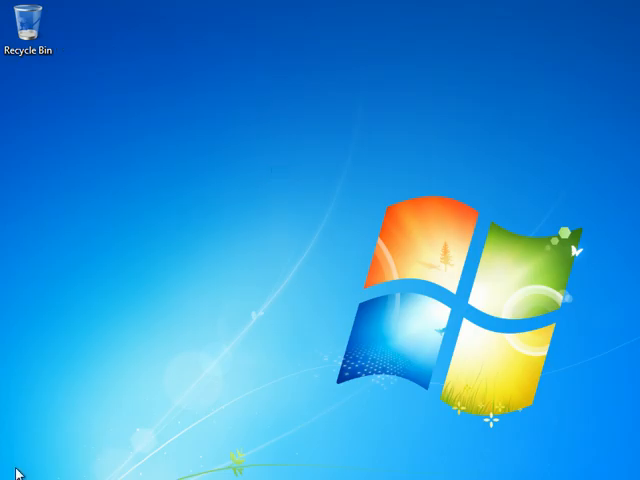
pyautogui.moveTo(120, 436)
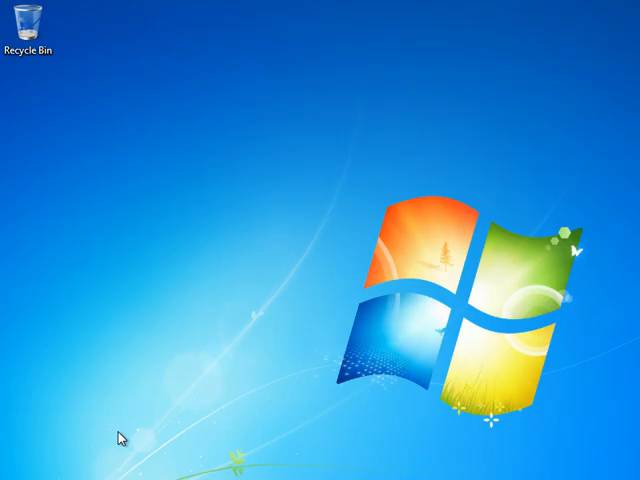
pyautogui.moveTo(618, 330)
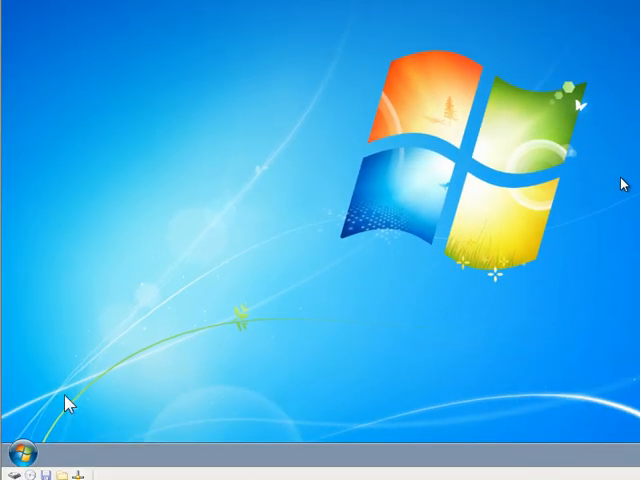
pyautogui.click(12, 460)
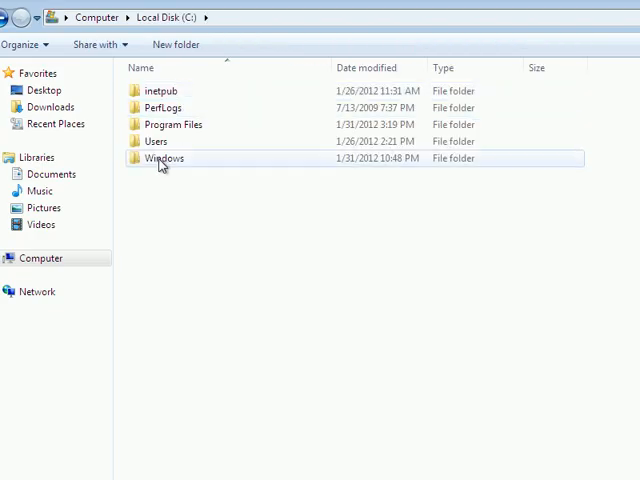
# - Browse into C:\Windows and scroll down to locate the bti.bat file
pyautogui.doubleClick(164, 158)
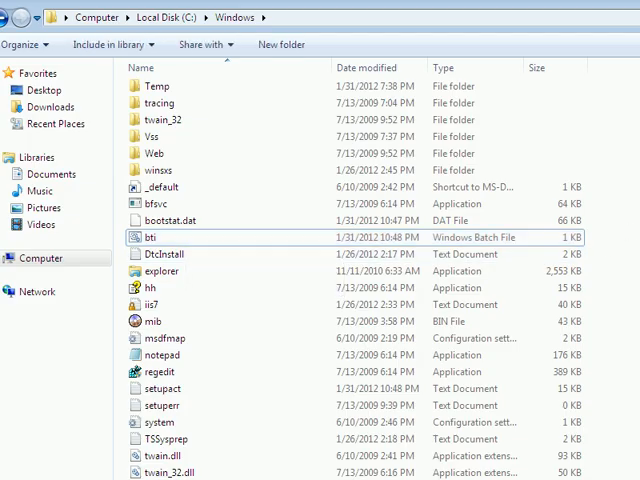
pyautogui.scroll(-3)
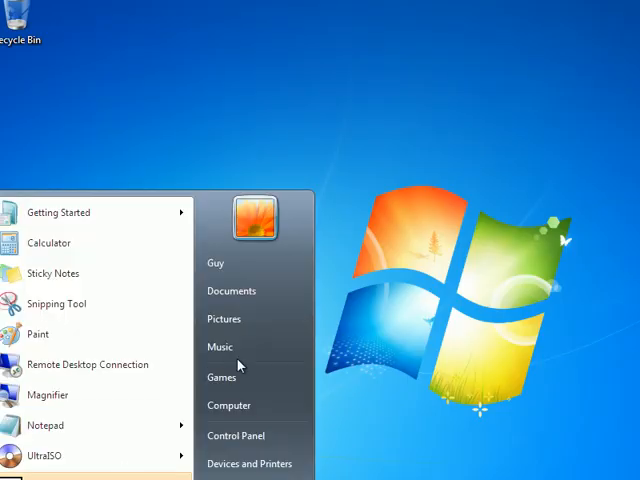
# - Navigate from Computer through Local Disk (C:) and Program Files into the Windows Defender folder
pyautogui.click(228, 404)
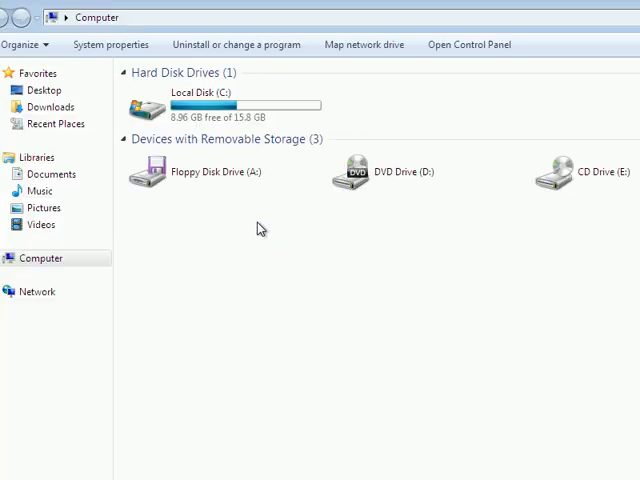
pyautogui.doubleClick(210, 104)
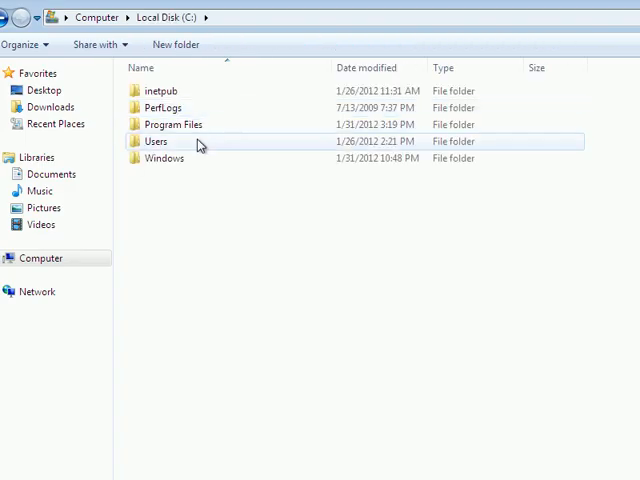
pyautogui.doubleClick(172, 124)
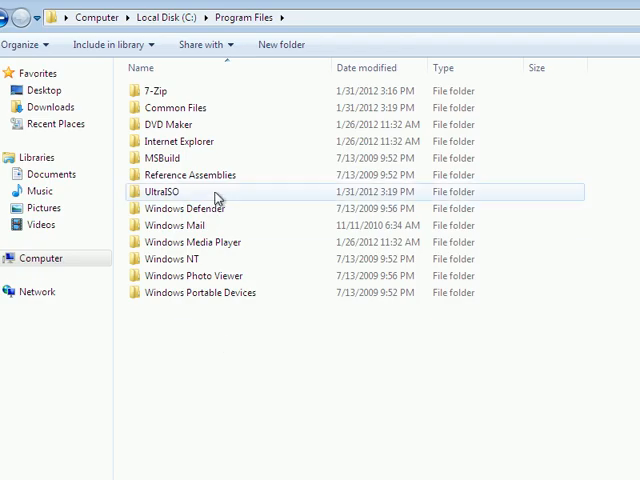
pyautogui.doubleClick(180, 208)
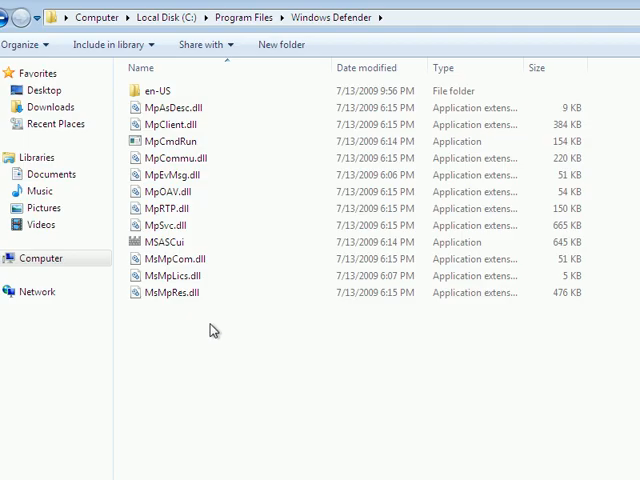
pyautogui.moveTo(204, 338)
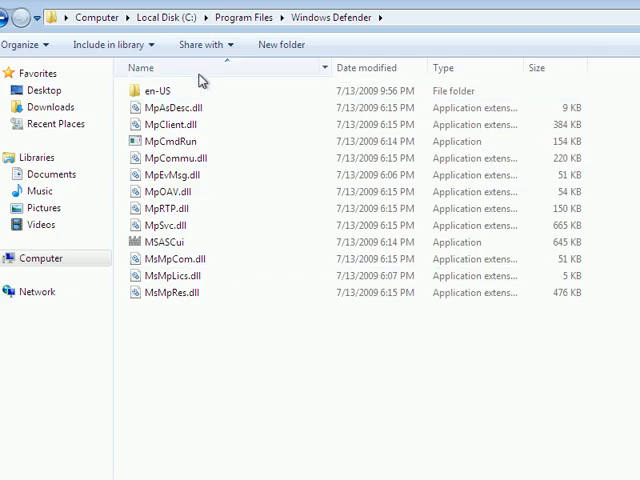
pyautogui.moveTo(284, 384)
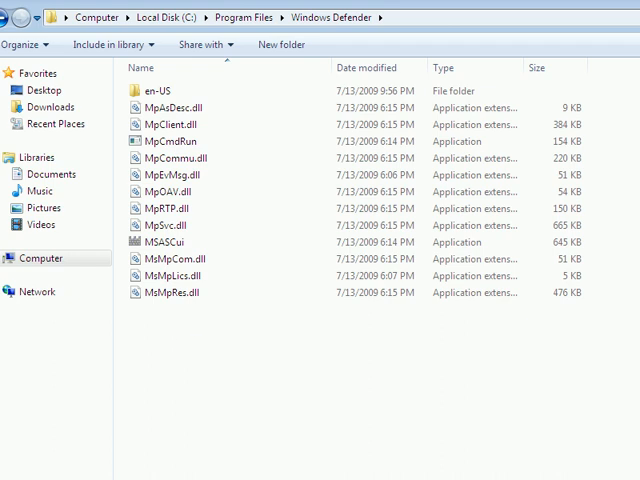
pyautogui.moveTo(210, 404)
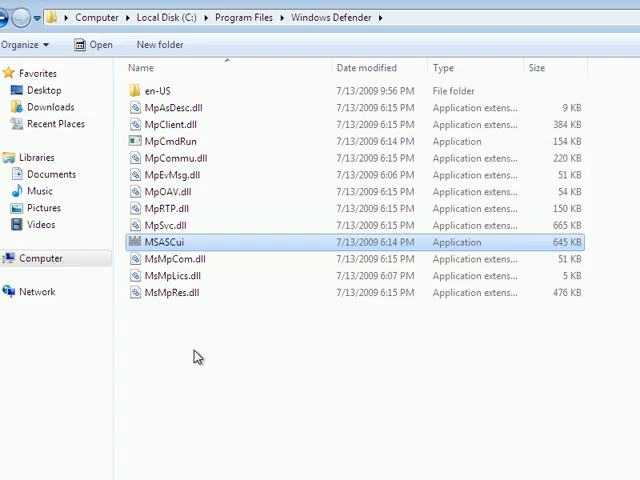
pyautogui.rightClick(172, 242)
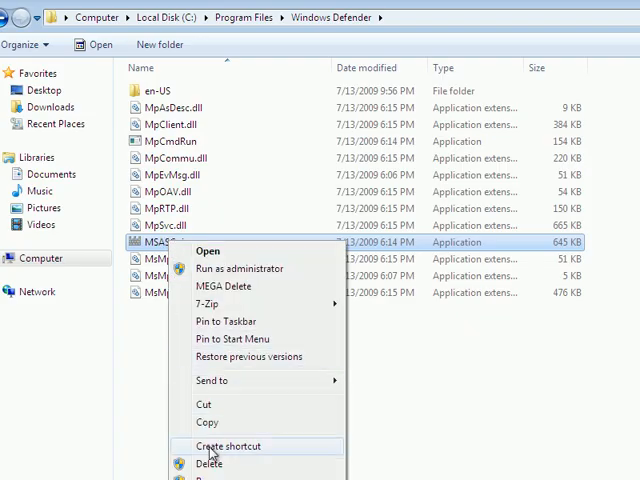
pyautogui.click(208, 464)
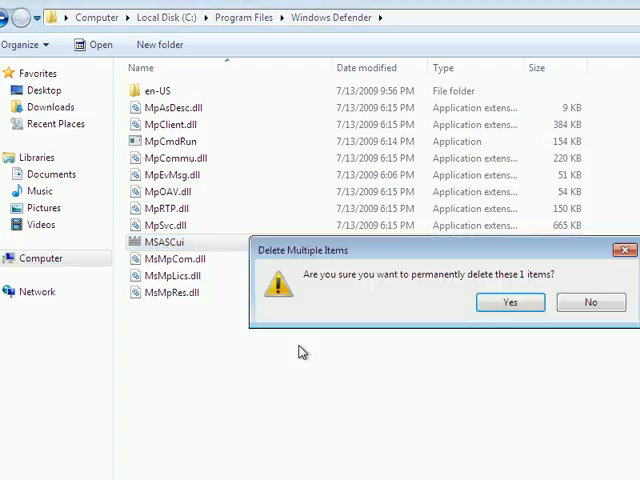
pyautogui.click(508, 302)
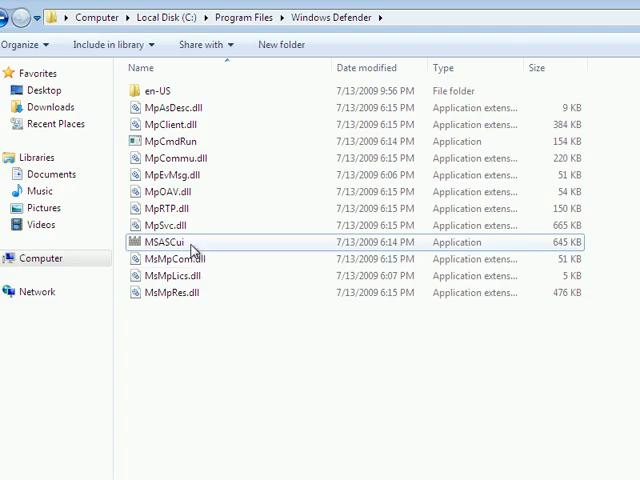
pyautogui.moveTo(170, 242)
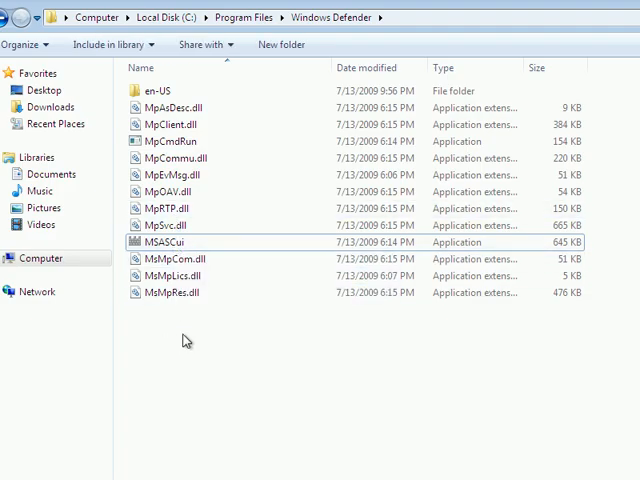
# - Remove MSASCui from the Windows Defender folder using the MEGA Delete context option
pyautogui.rightClick(176, 242)
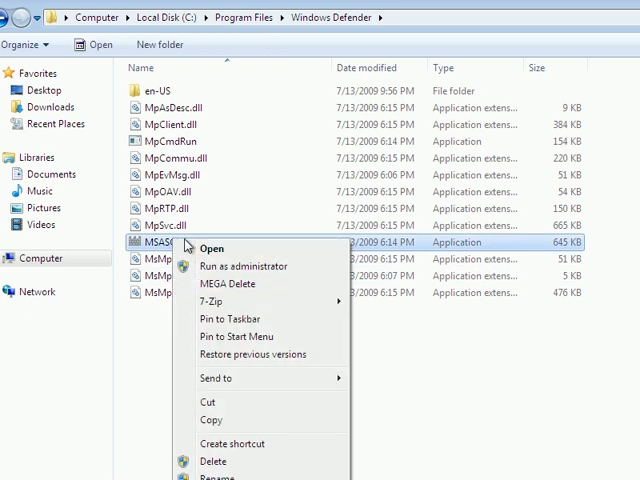
pyautogui.moveTo(228, 284)
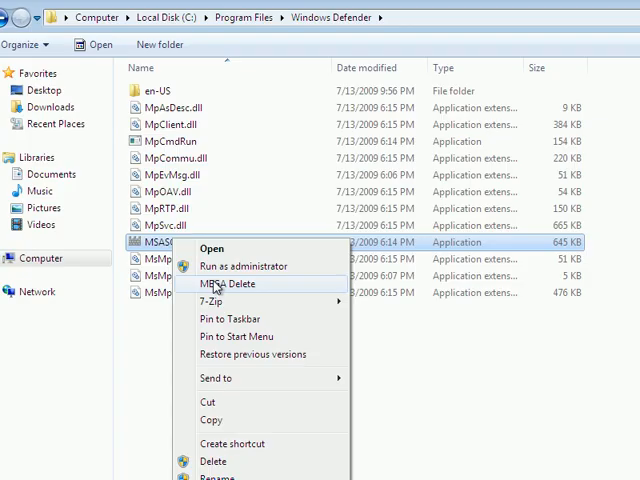
pyautogui.click(228, 284)
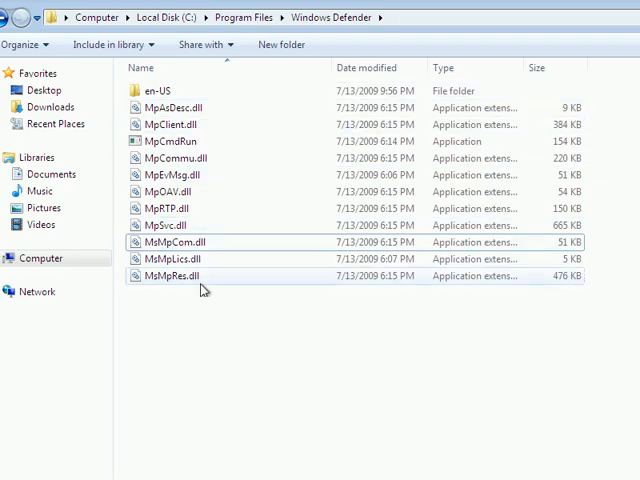
# - MEGA Delete the remaining DLLs, retrying MsMpLics.dll, leaving en-US, MpClient, MpRTP and MpSvc
pyautogui.click(176, 258)
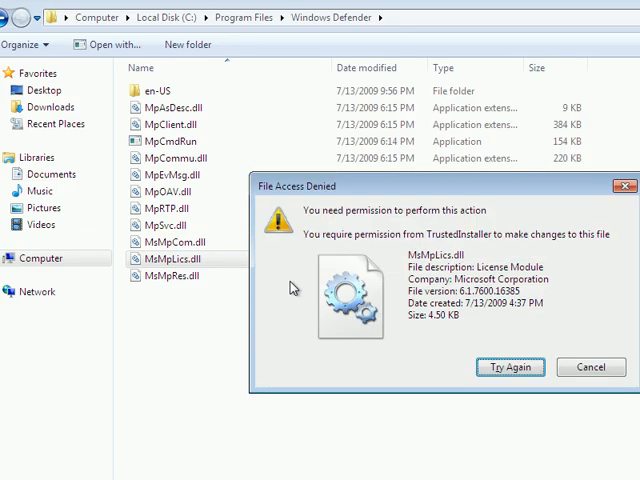
pyautogui.click(590, 366)
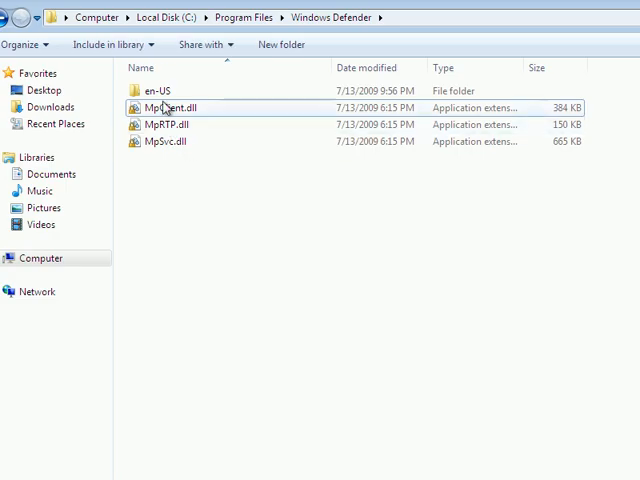
pyautogui.moveTo(170, 108)
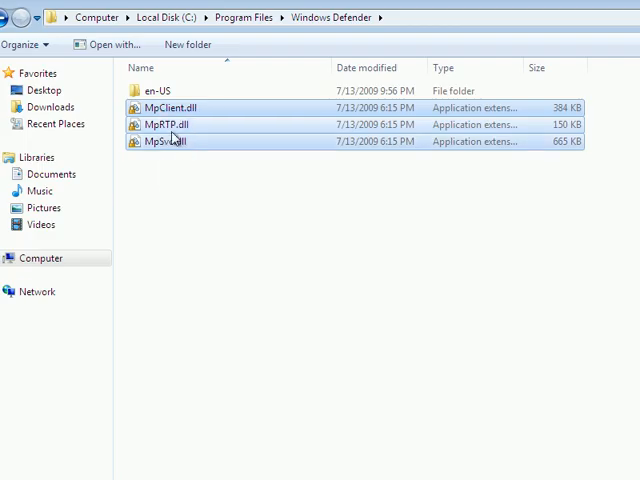
pyautogui.press('Delete')
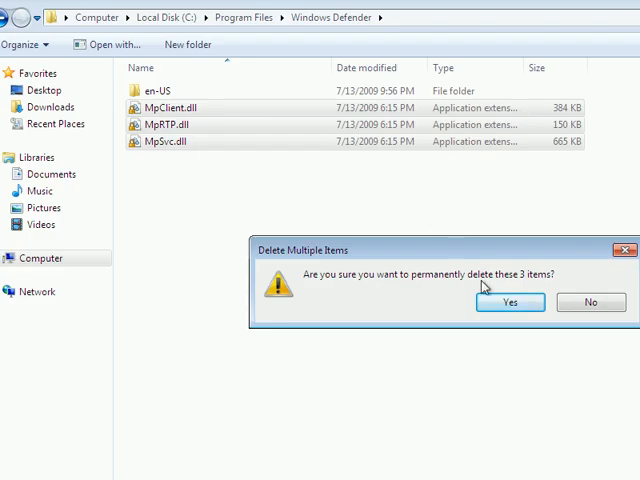
pyautogui.click(510, 302)
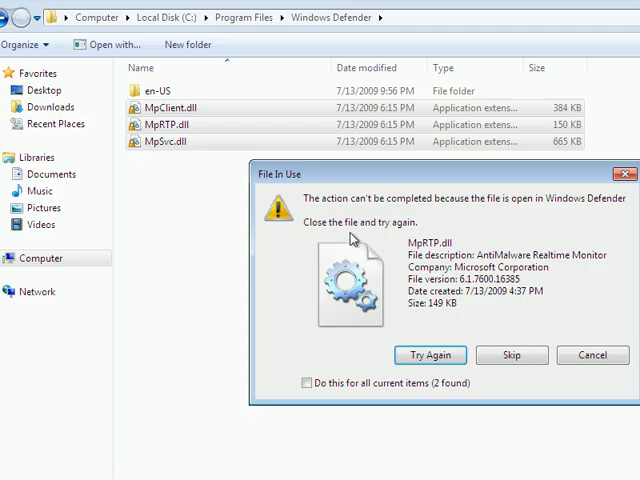
pyautogui.moveTo(456, 278)
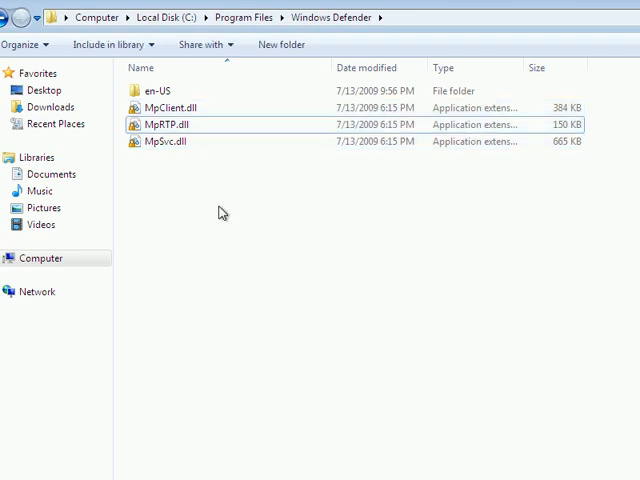
pyautogui.moveTo(266, 224)
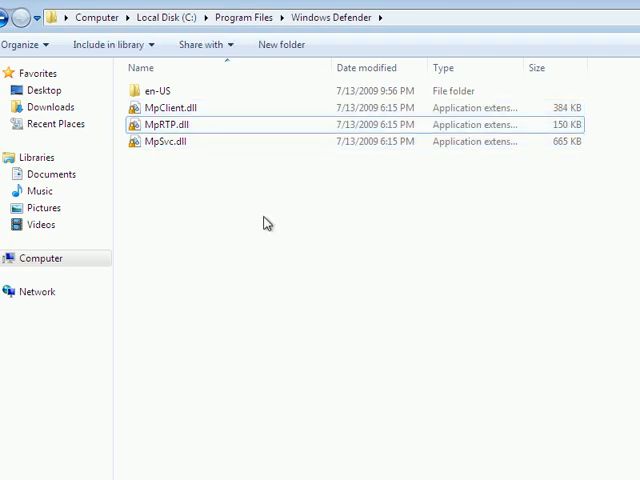
pyautogui.moveTo(236, 252)
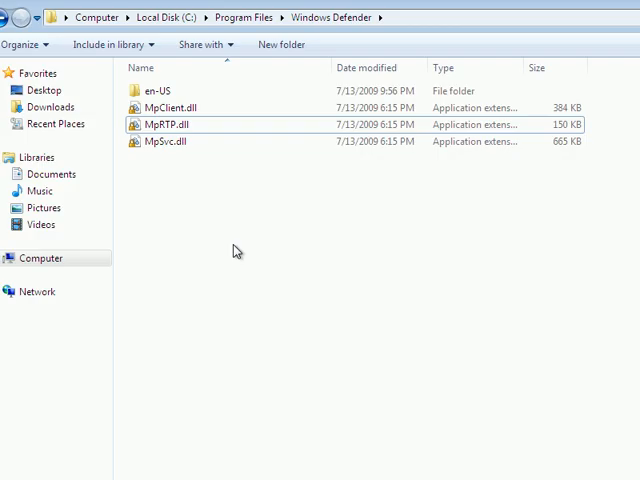
pyautogui.moveTo(222, 208)
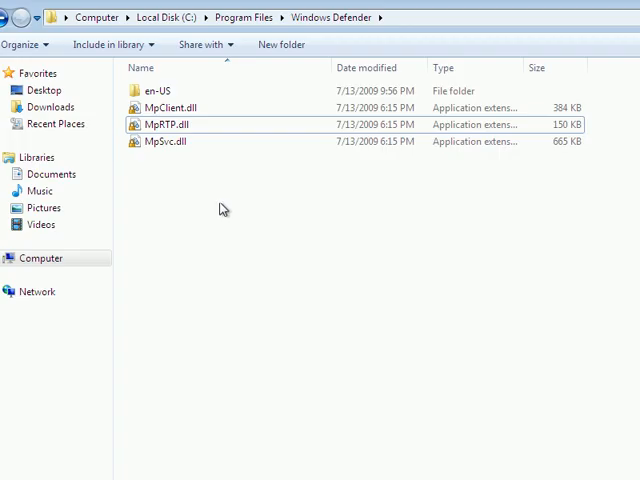
pyautogui.doubleClick(152, 92)
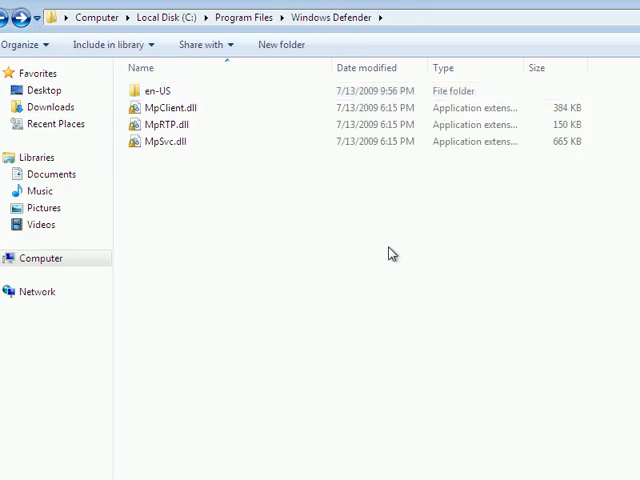
pyautogui.moveTo(392, 252)
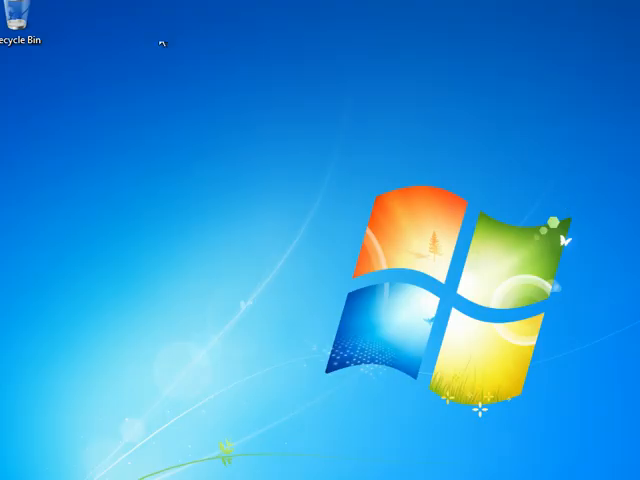
pyautogui.moveTo(564, 160)
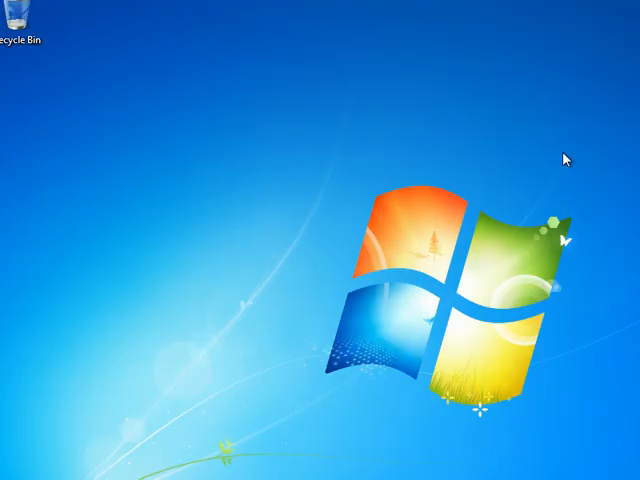
pyautogui.moveTo(112, 338)
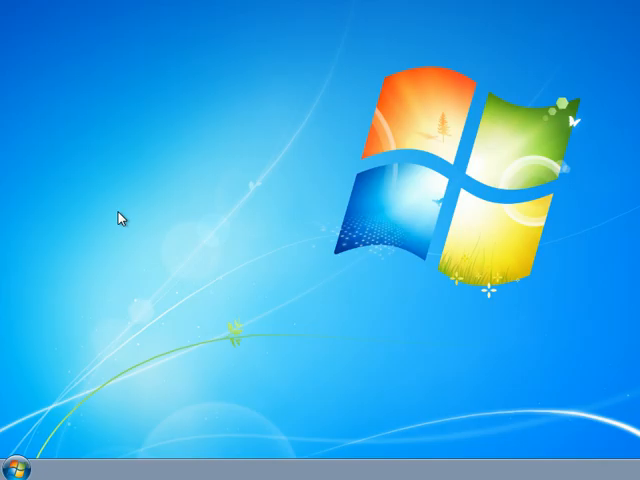
pyautogui.moveTo(278, 226)
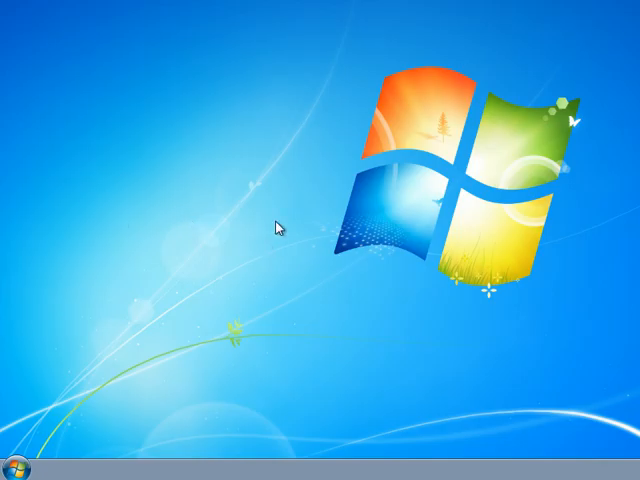
# - Bring up the Start menu and dismiss it again, leaving the desktop with only the Recycle Bin
pyautogui.click(14, 468)
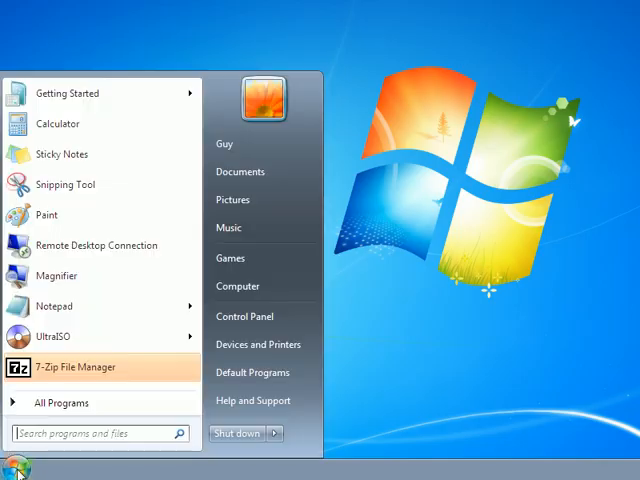
pyautogui.click(18, 468)
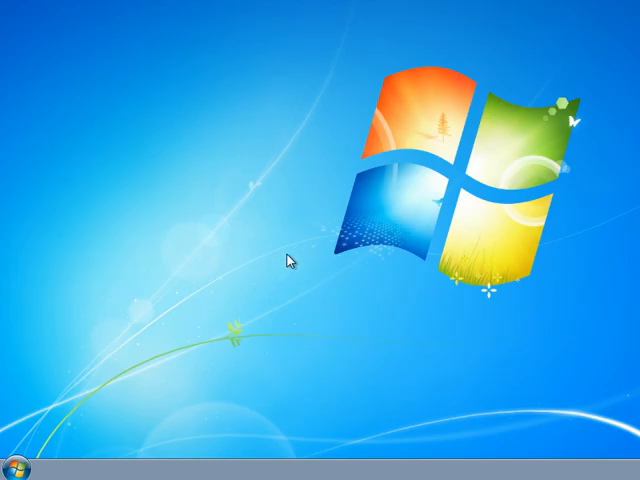
pyautogui.moveTo(290, 258)
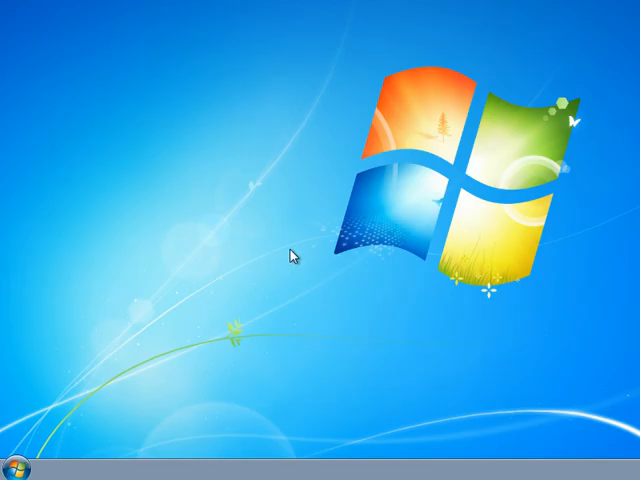